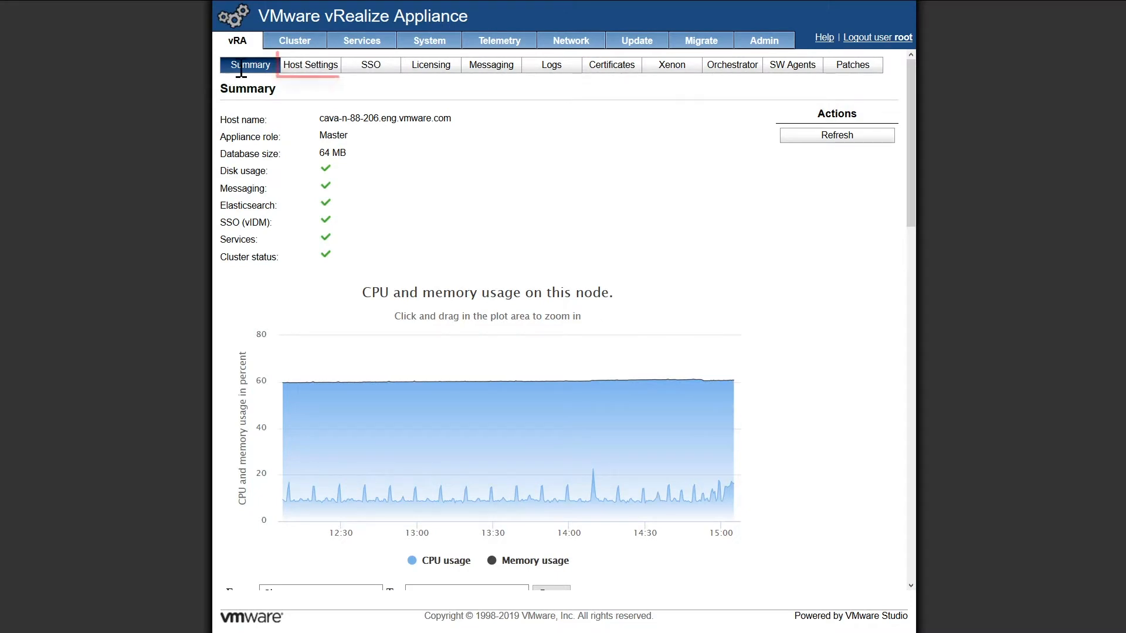
# Show the vRA Host Settings page with the host name and FIPS status DISABLED.
pyautogui.click(311, 64)
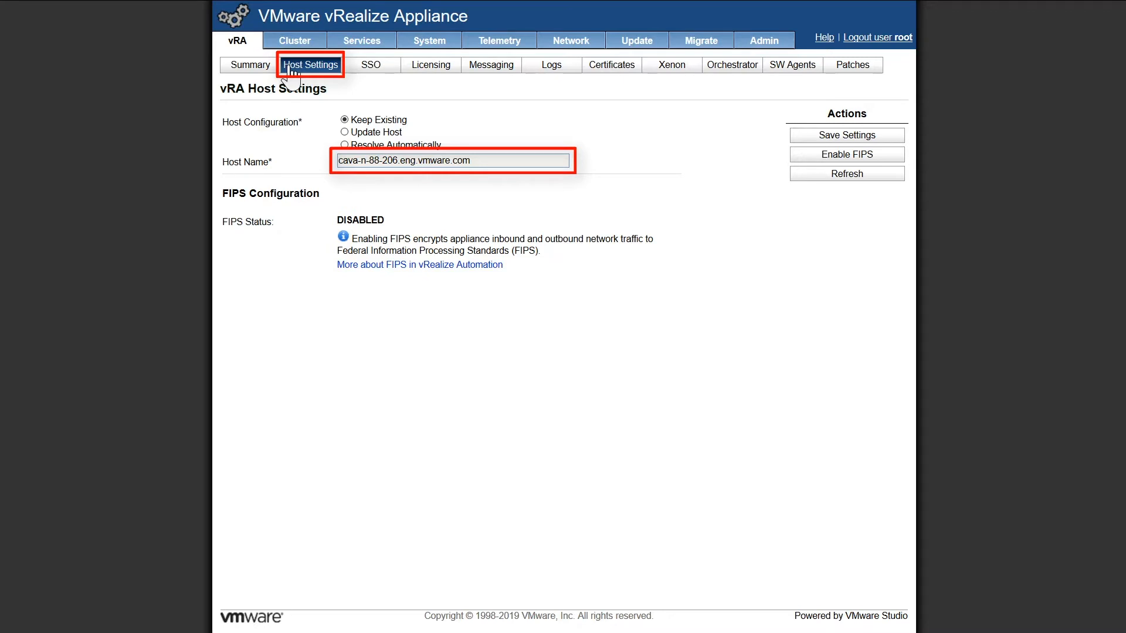
# Check that SSO Info reports Connected, then load the Manage Licenses page.
pyautogui.click(371, 64)
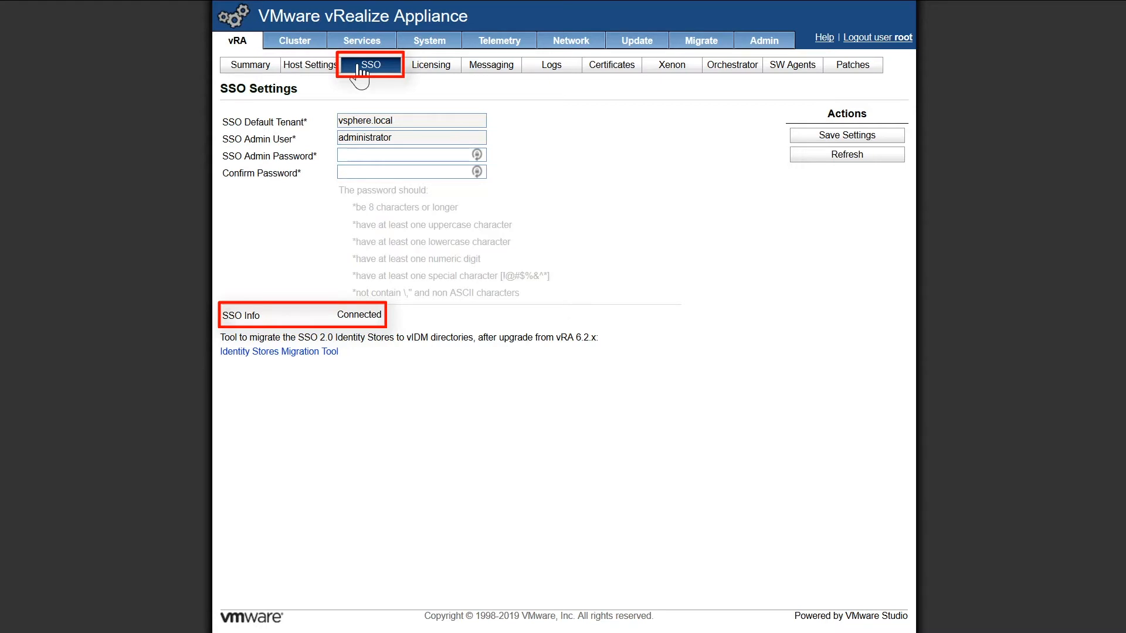
pyautogui.click(431, 64)
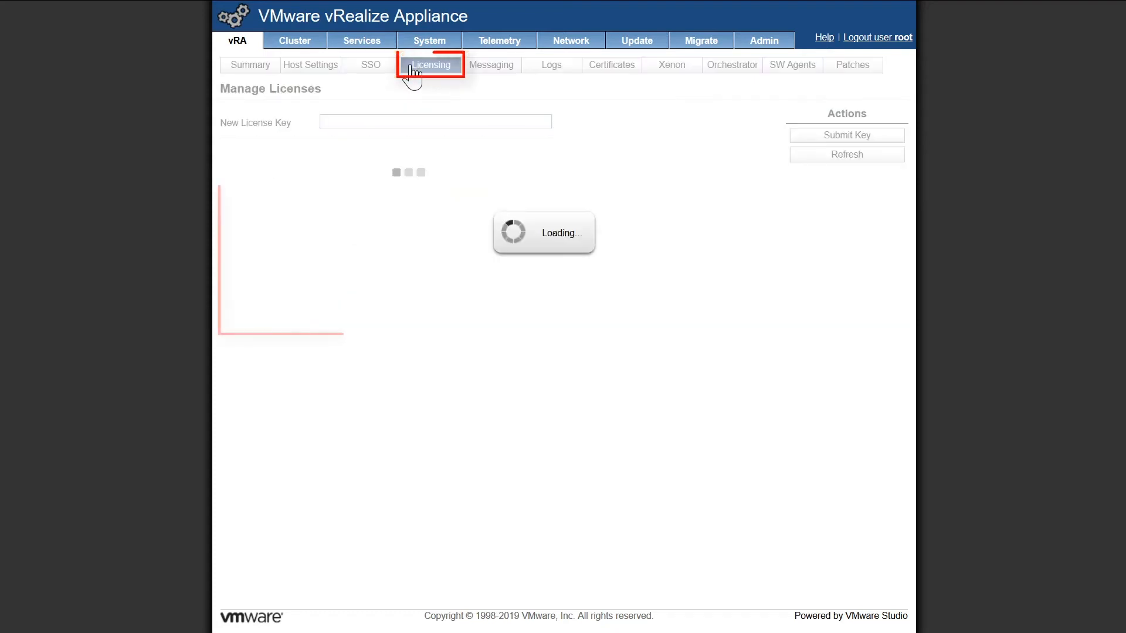
# Review the vRA Suite License (vCloud Suite Enterprise, never expires), then view messaging status.
pyautogui.click(430, 64)
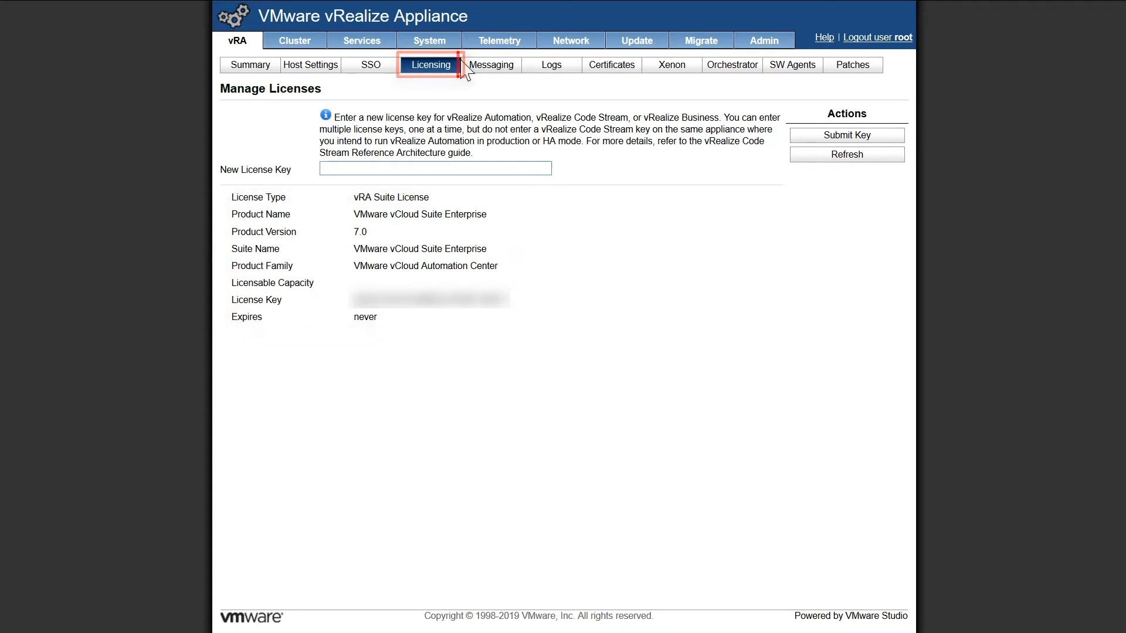
pyautogui.click(491, 64)
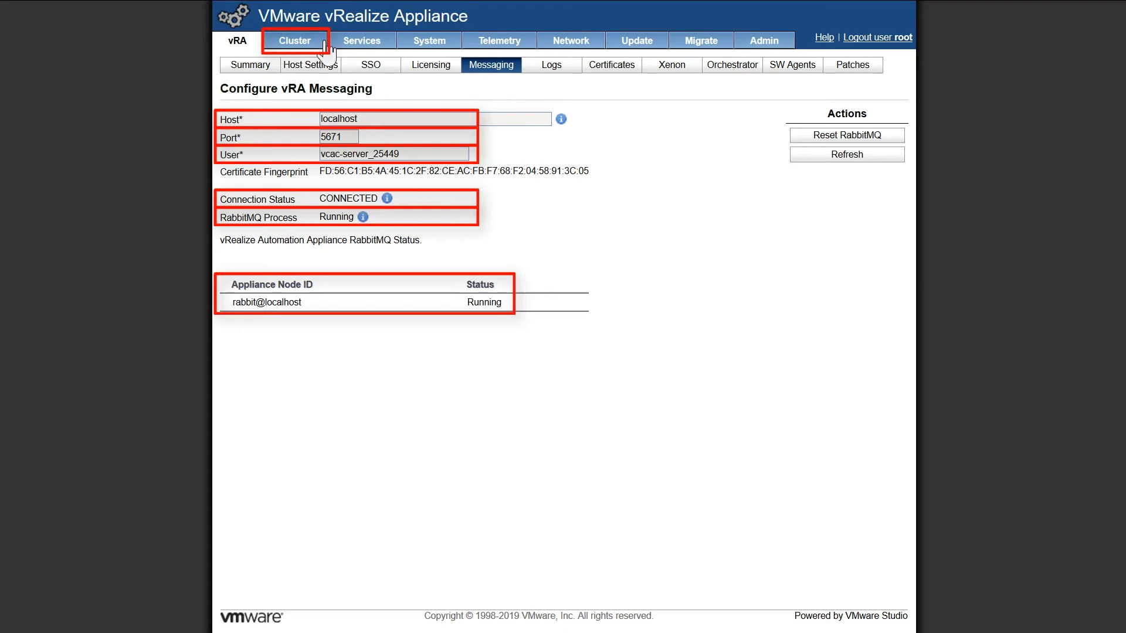
# View the Cluster page listing the MASTER and IAAS nodes with asynchronous replication.
pyautogui.click(295, 39)
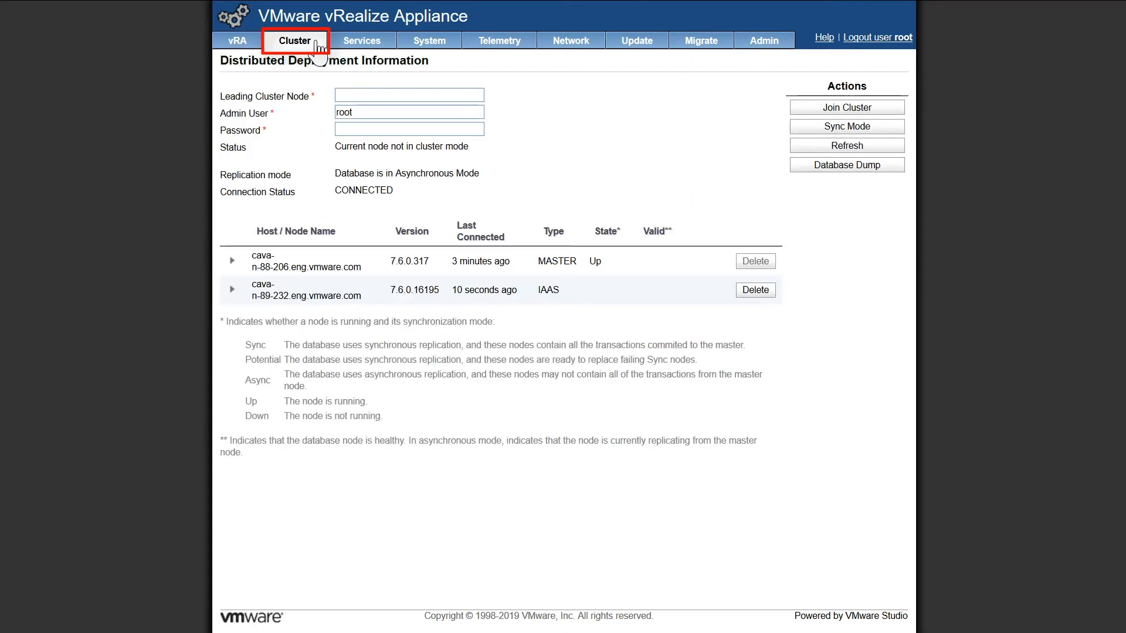